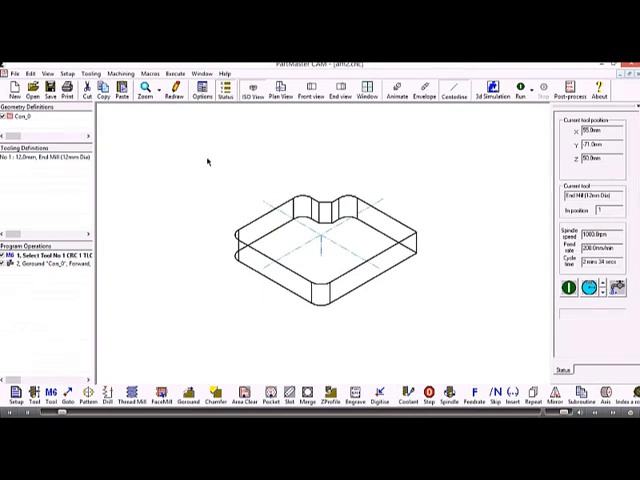
{"action": "mouse_move", "coordinate": [30, 267]}
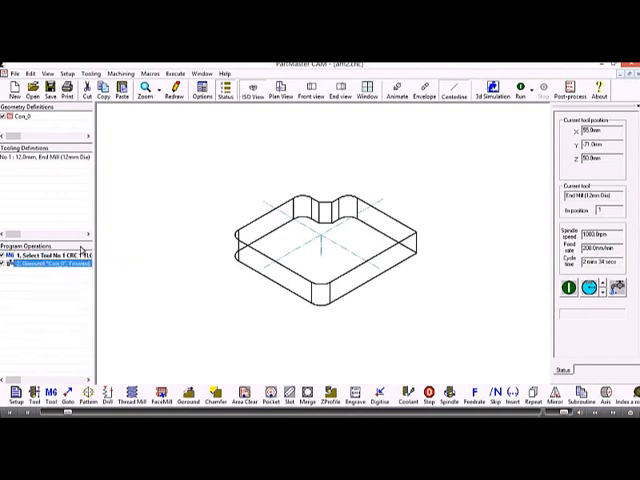
Generate 3D simulation data for the Gcontour operation using the SIM_Vertical Mill simulator
{"action": "left_click", "coordinate": [512, 90]}
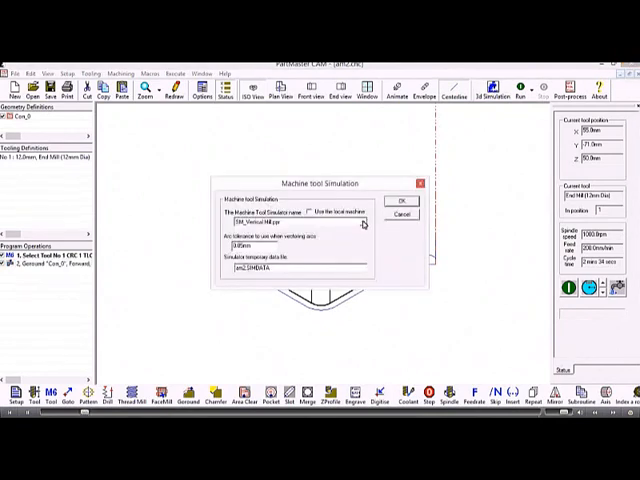
{"action": "left_click", "coordinate": [365, 219]}
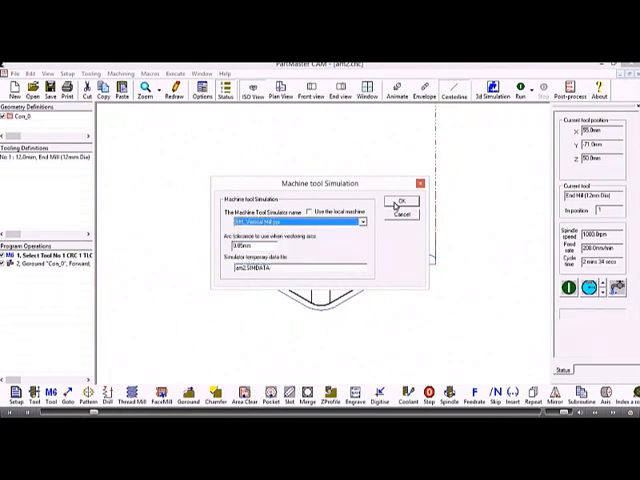
{"action": "left_click", "coordinate": [400, 205]}
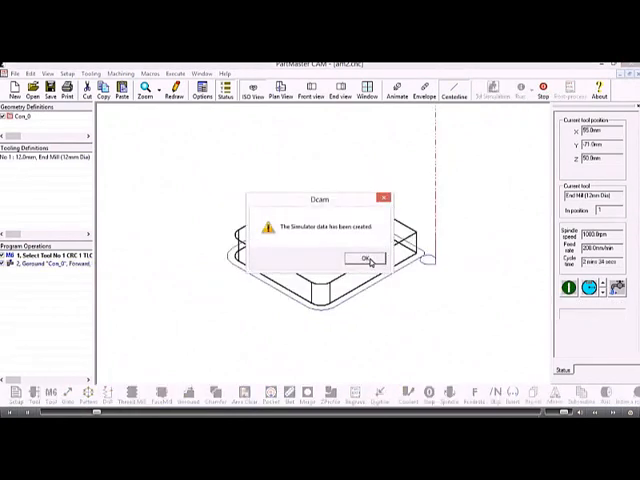
Dismiss the simulator-data confirmation to open the Dolphin Simulation mill configuration
{"action": "left_click", "coordinate": [364, 258]}
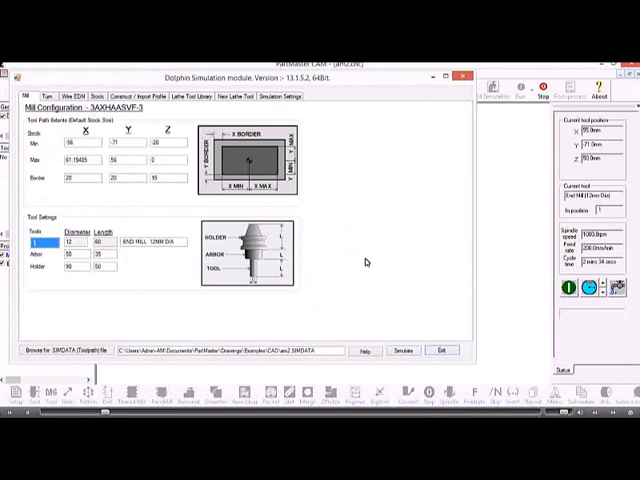
{"action": "mouse_move", "coordinate": [135, 209]}
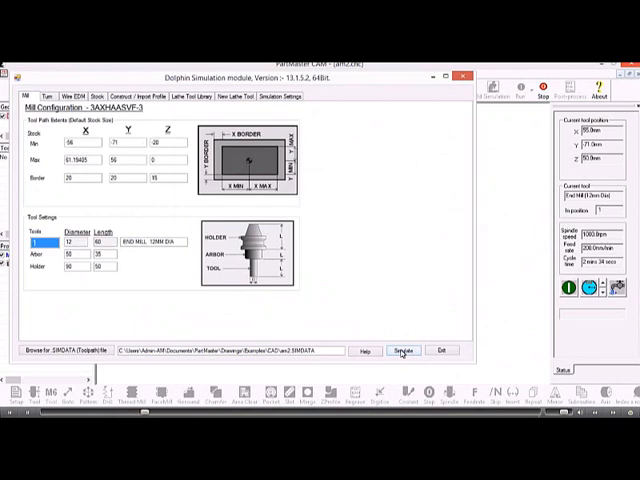
Run the machine simulation and open the Show/Transparent/Hide machine display dropdown
{"action": "left_click", "coordinate": [401, 350]}
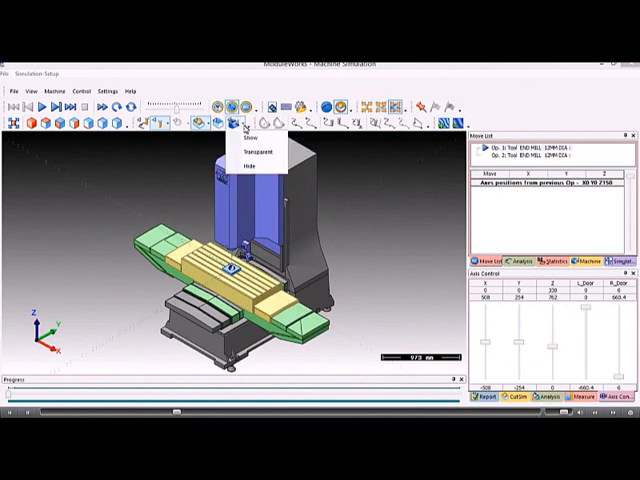
{"action": "left_click", "coordinate": [260, 130]}
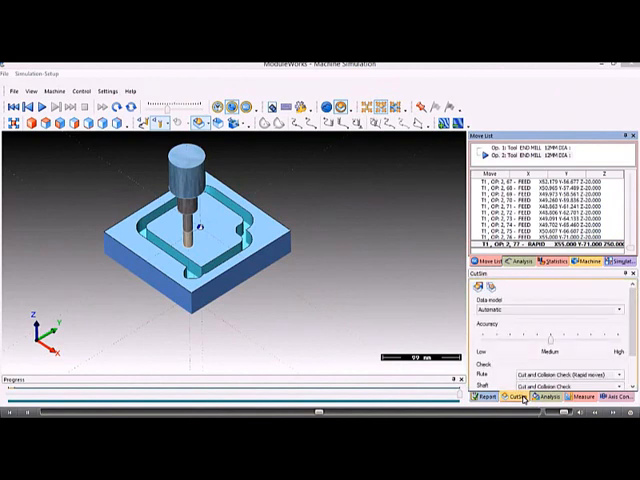
{"action": "mouse_move", "coordinate": [487, 343]}
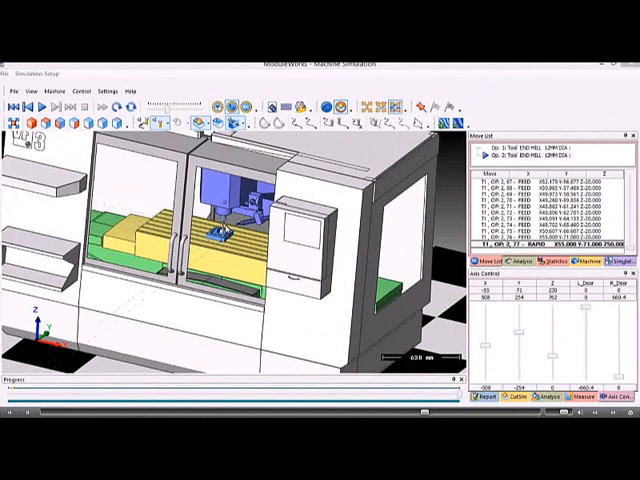
{"action": "mouse_move", "coordinate": [231, 128]}
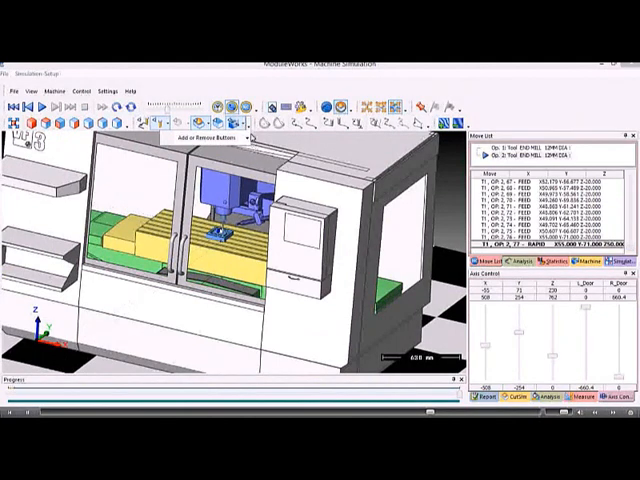
Open the Show/Transparent/Hide visibility options for the machine components
{"action": "left_click", "coordinate": [236, 127]}
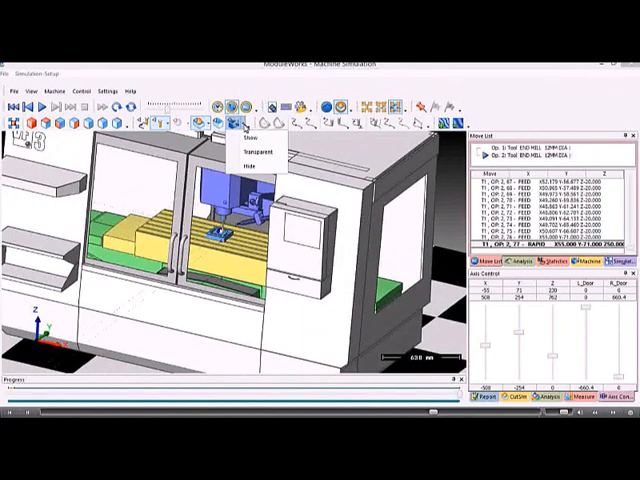
Hide the machine enclosure, then view the workpiece transparent and then solid again
{"action": "left_click", "coordinate": [239, 170]}
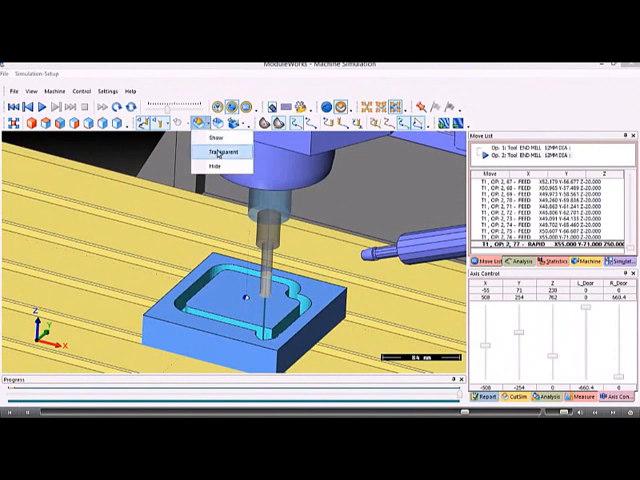
{"action": "left_click", "coordinate": [211, 153]}
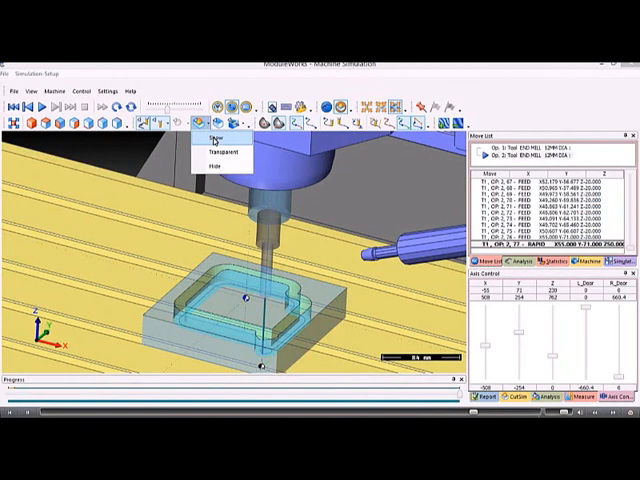
{"action": "left_click", "coordinate": [217, 140]}
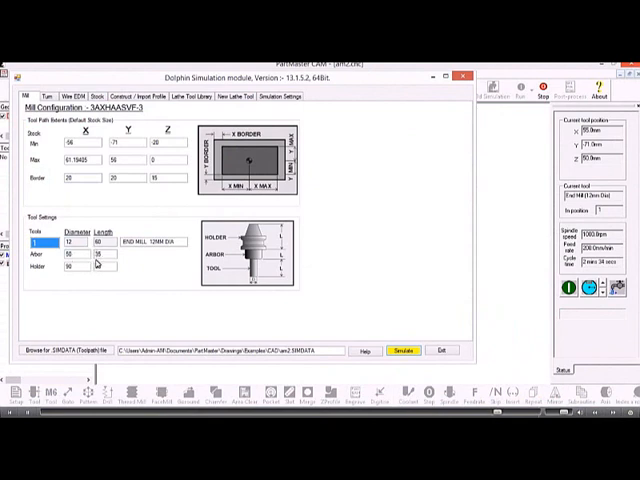
{"action": "mouse_move", "coordinate": [415, 277]}
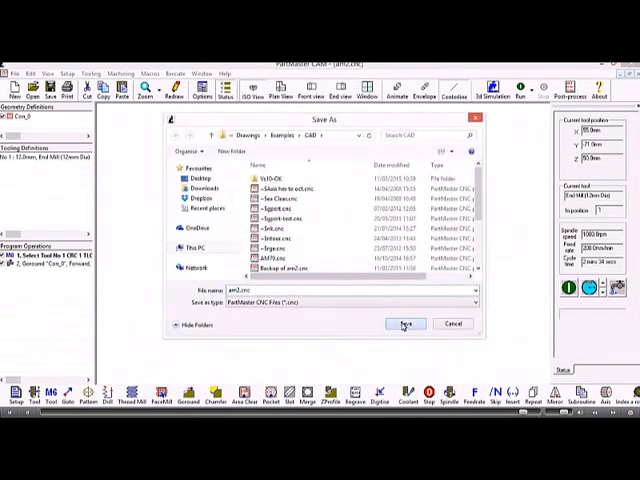
Save the CAM job as am2.cnc
{"action": "left_click", "coordinate": [405, 323]}
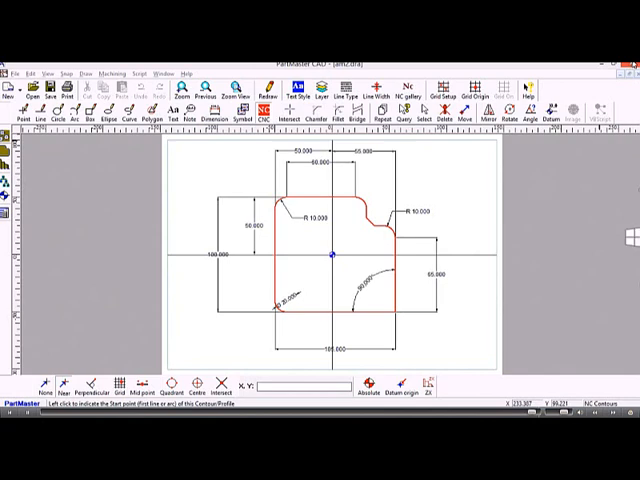
{"action": "mouse_move", "coordinate": [520, 180]}
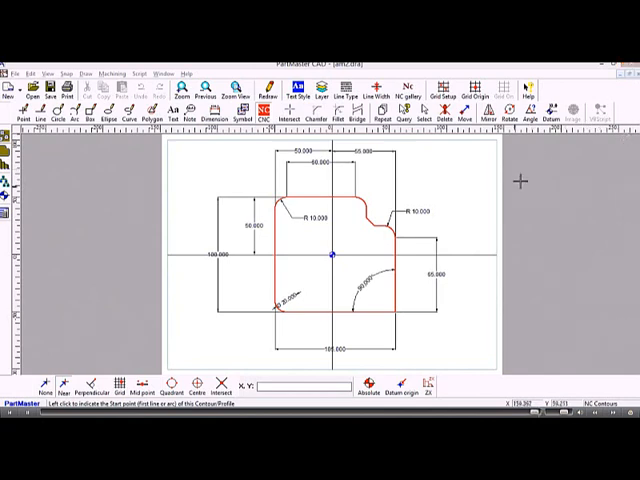